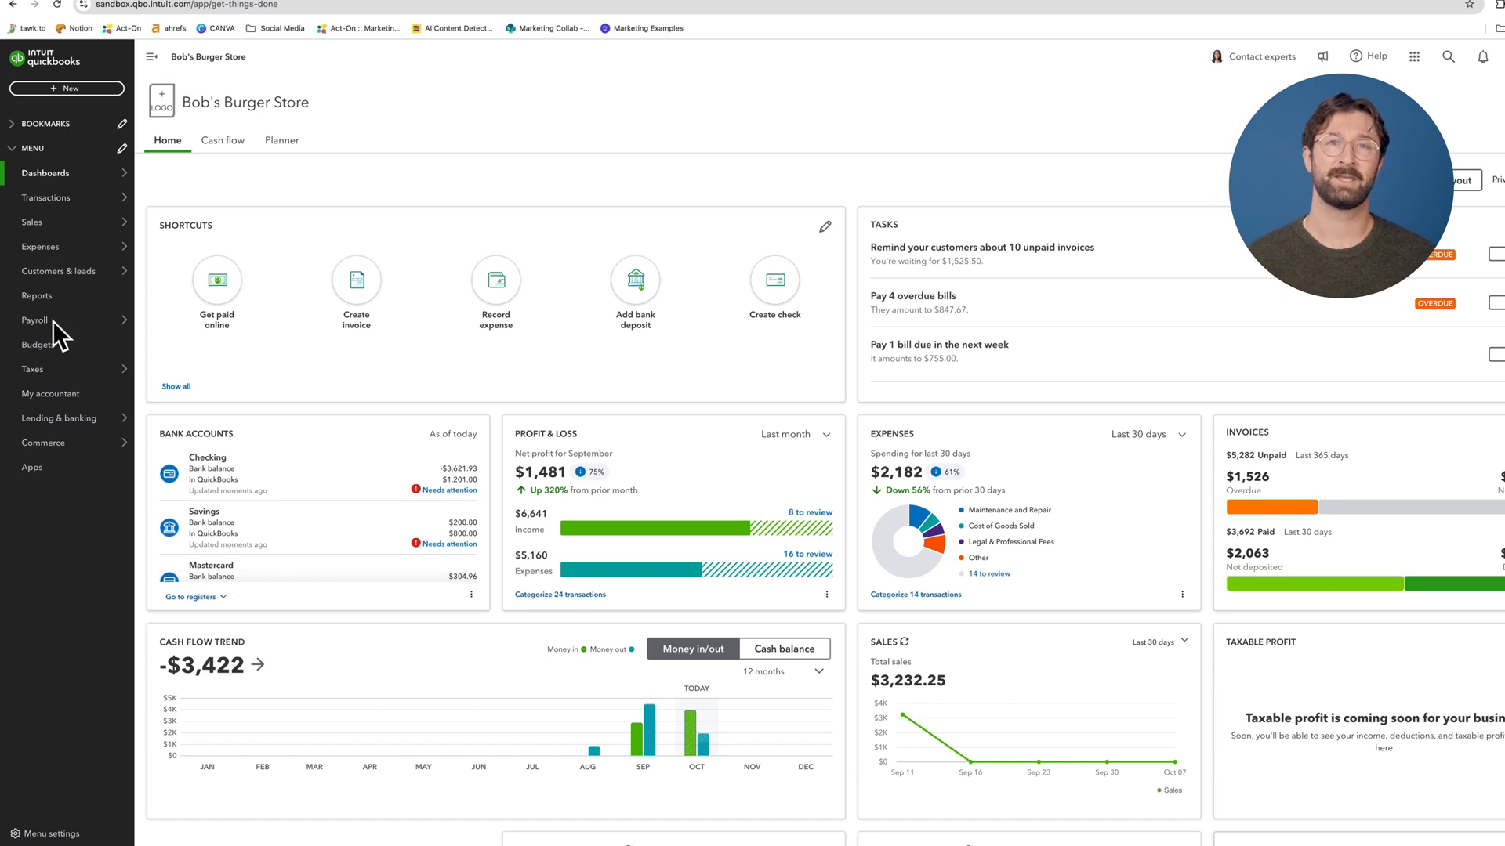
Go to Payroll > Contractors and start the Prepare 1099s flow.
{"action": "left_click", "coordinate": [35, 320]}
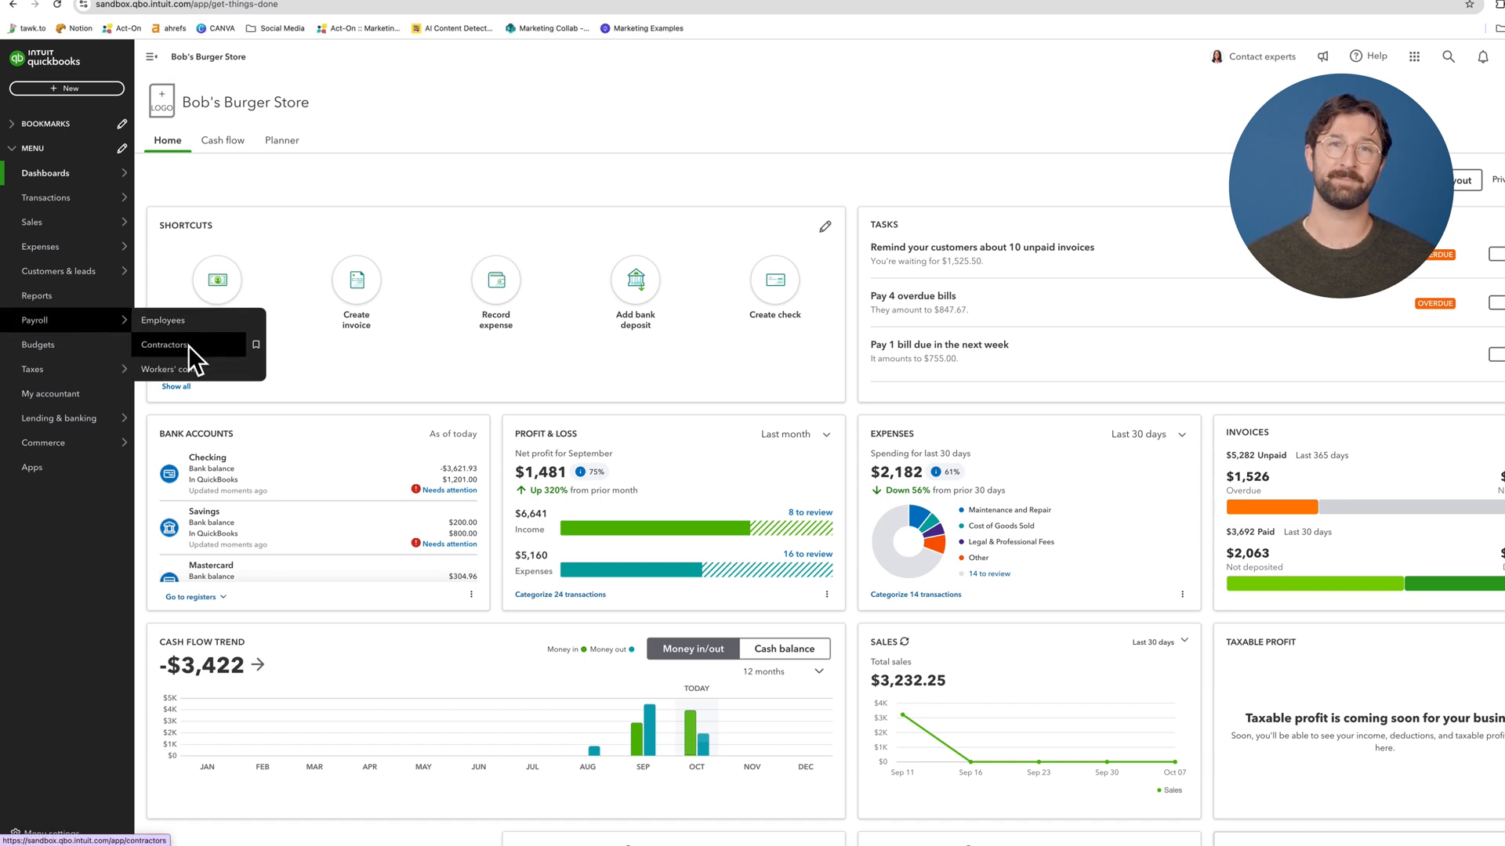
{"action": "left_click", "coordinate": [164, 345]}
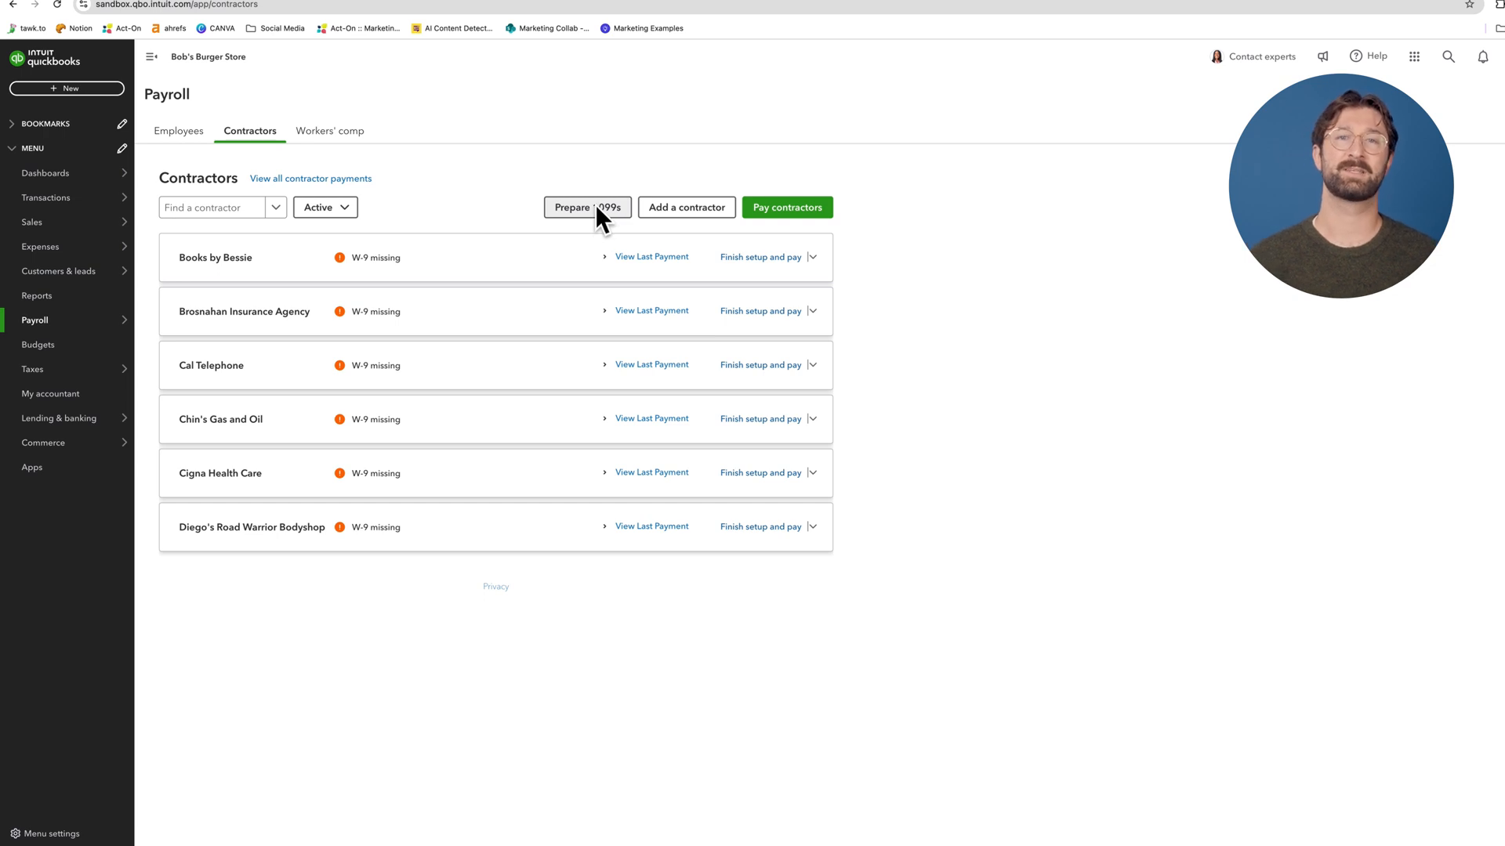
{"action": "left_click", "coordinate": [586, 207]}
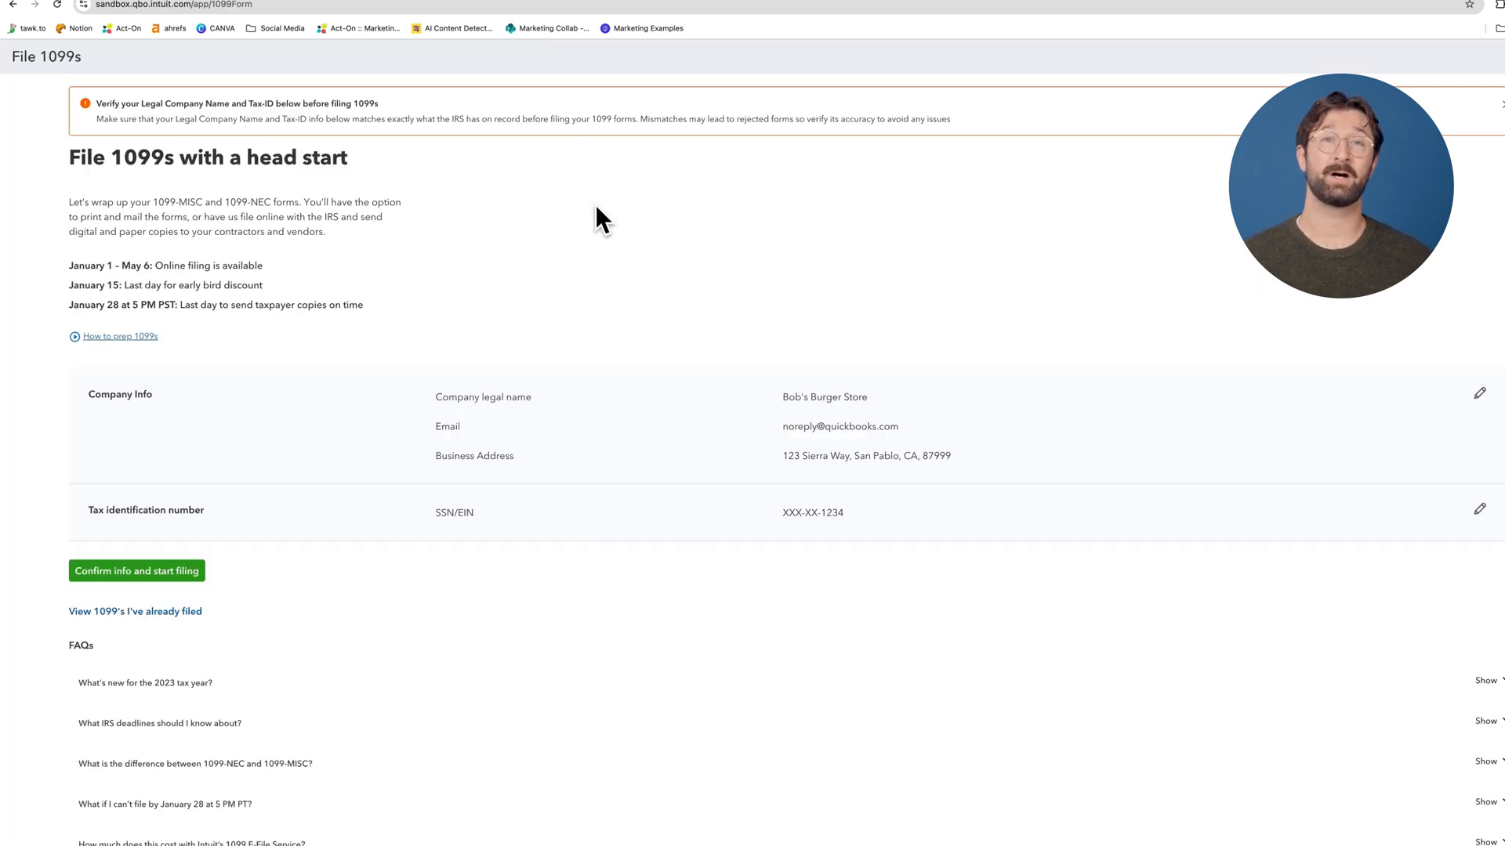
{"action": "mouse_move", "coordinate": [728, 498]}
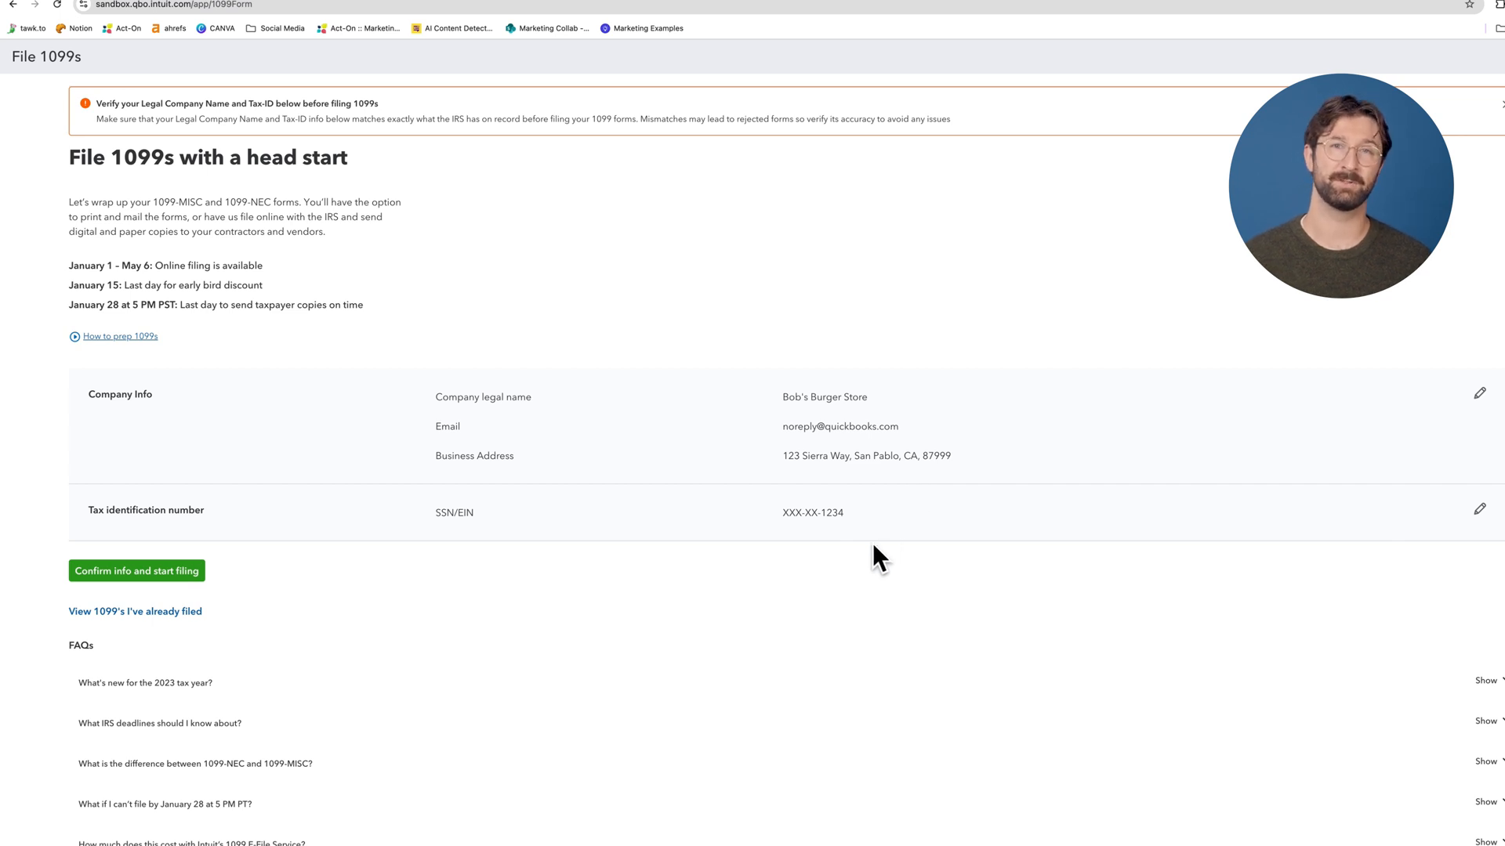
{"action": "mouse_move", "coordinate": [223, 571]}
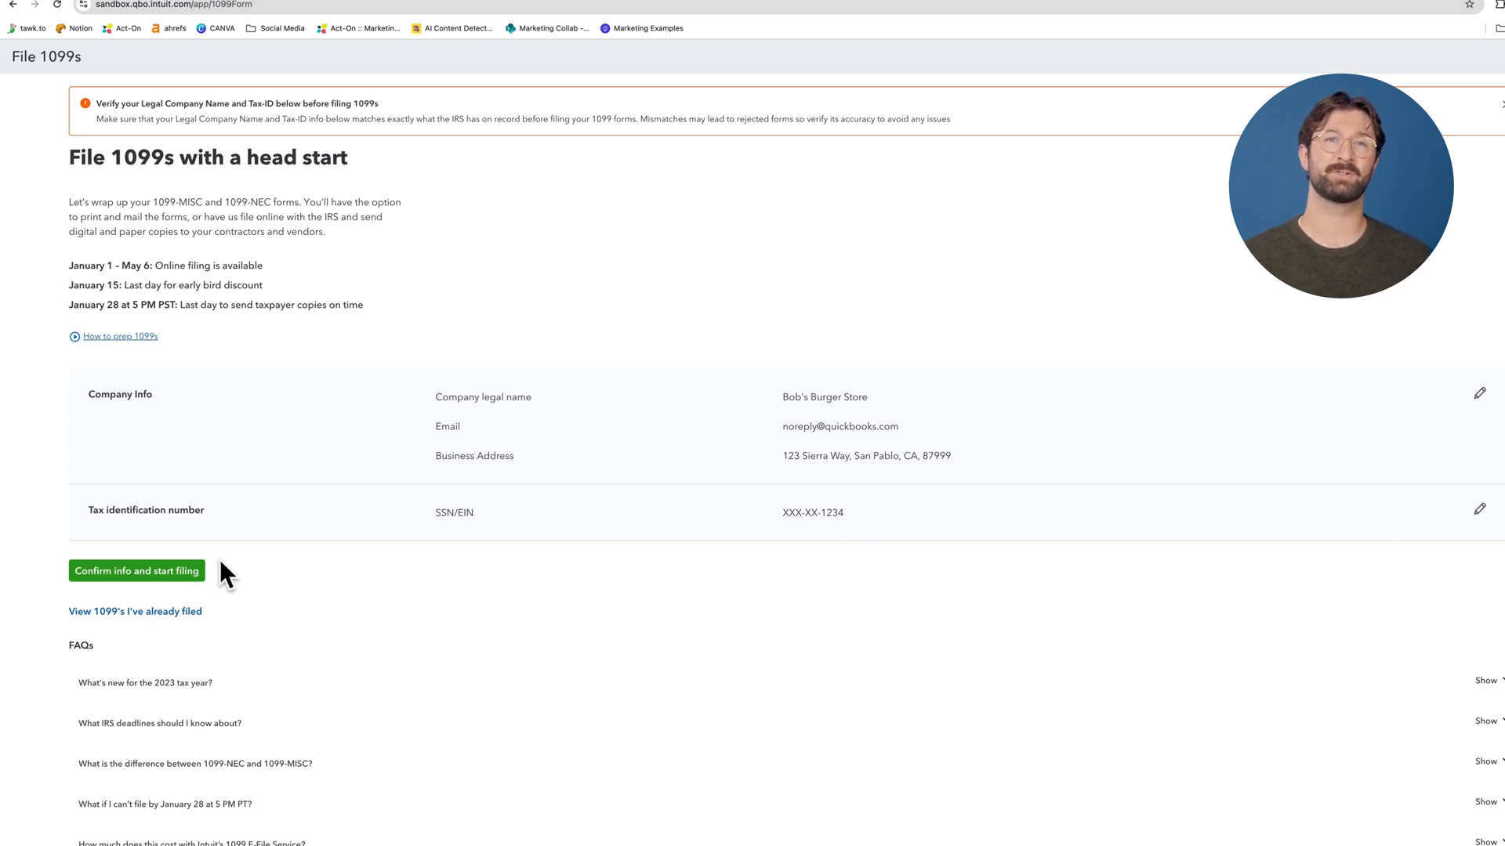
{"action": "mouse_move", "coordinate": [147, 582]}
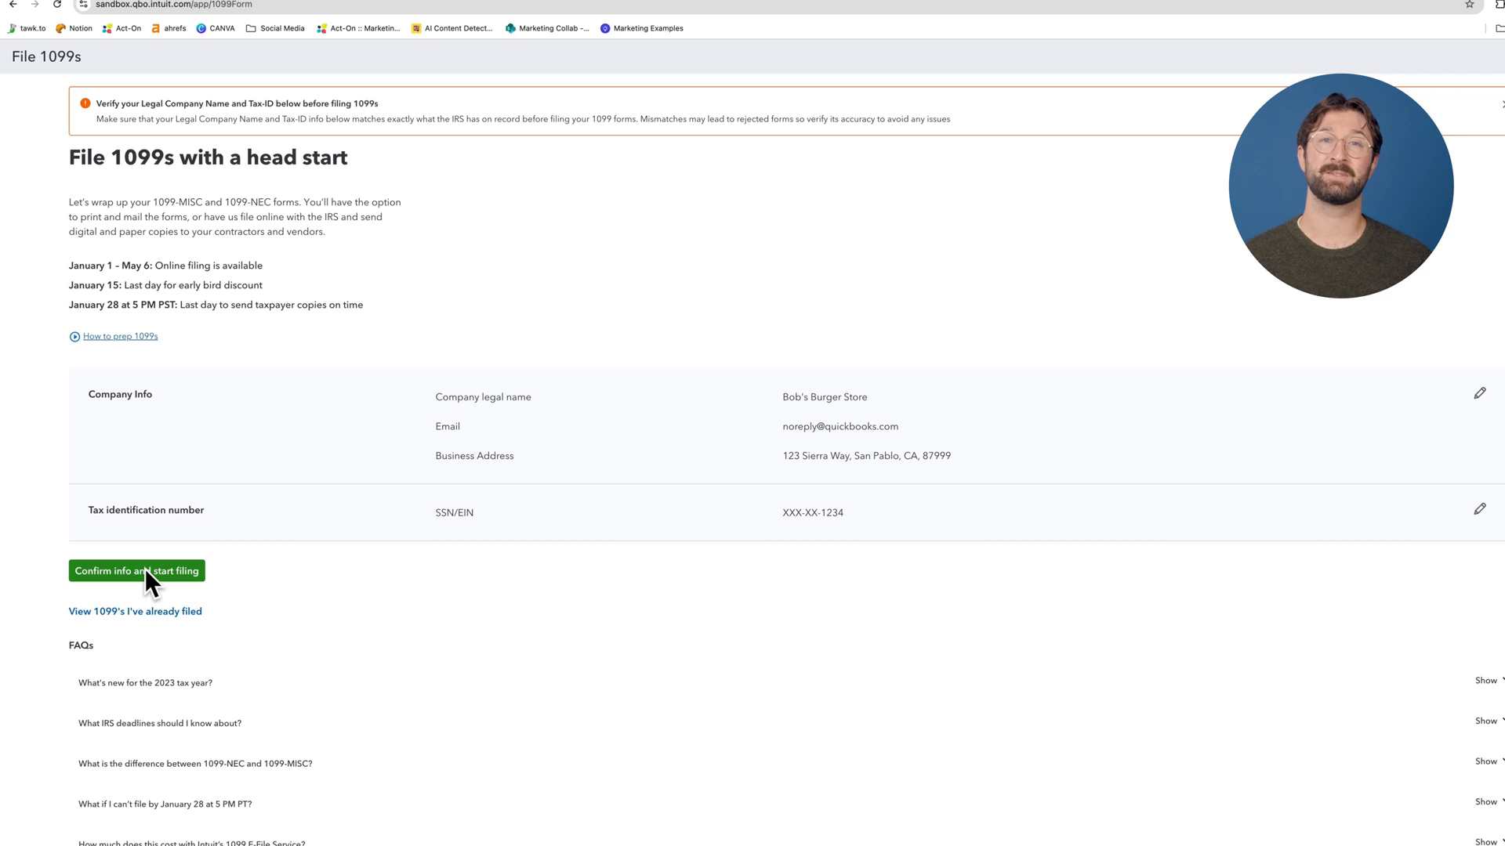
Confirm the company info and tax ID and start the 1099 filing.
{"action": "left_click", "coordinate": [136, 570]}
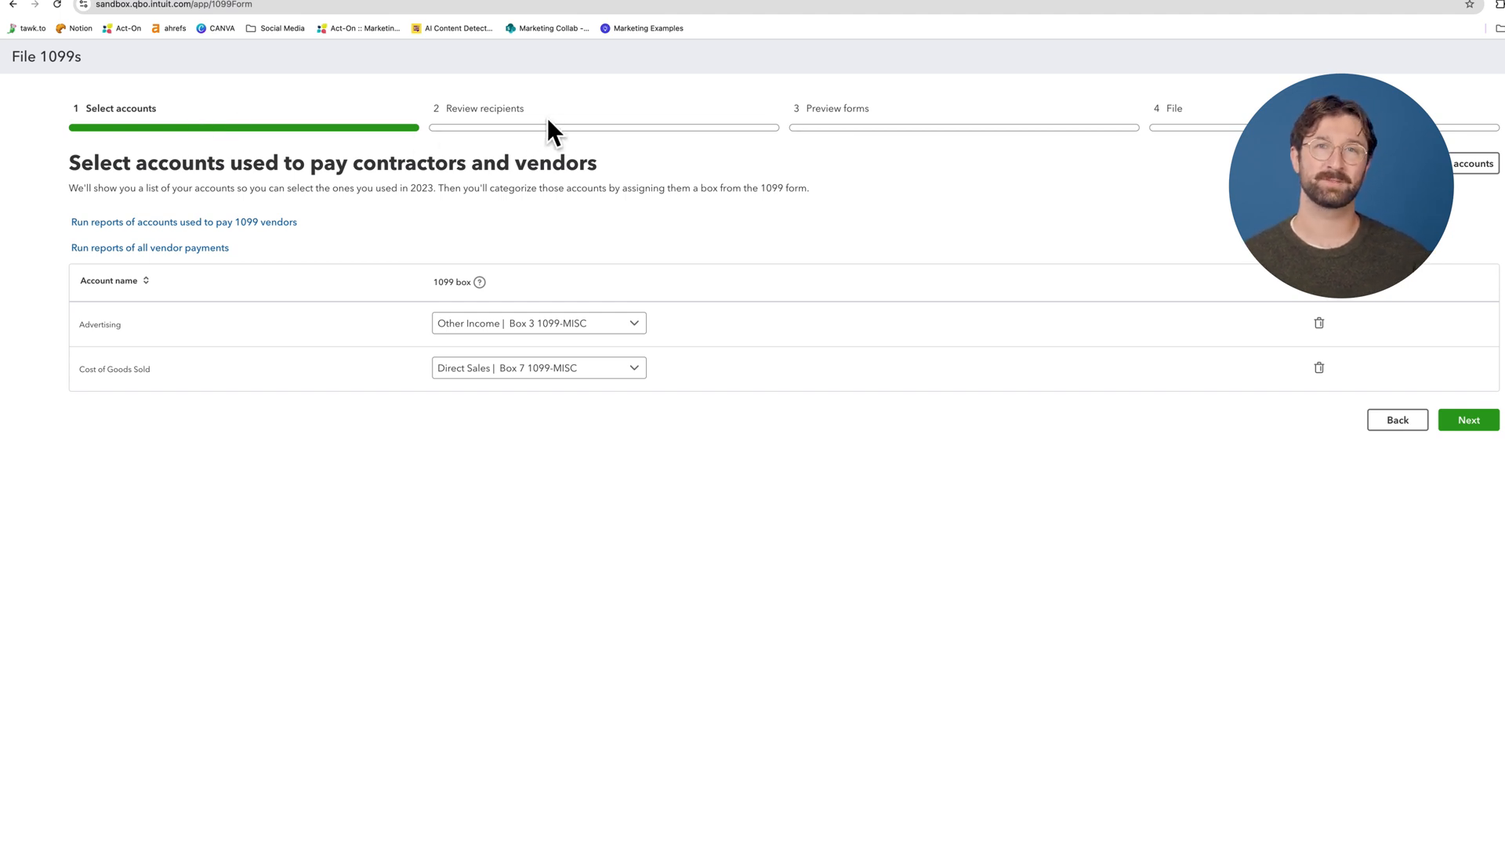
{"action": "mouse_move", "coordinate": [882, 134]}
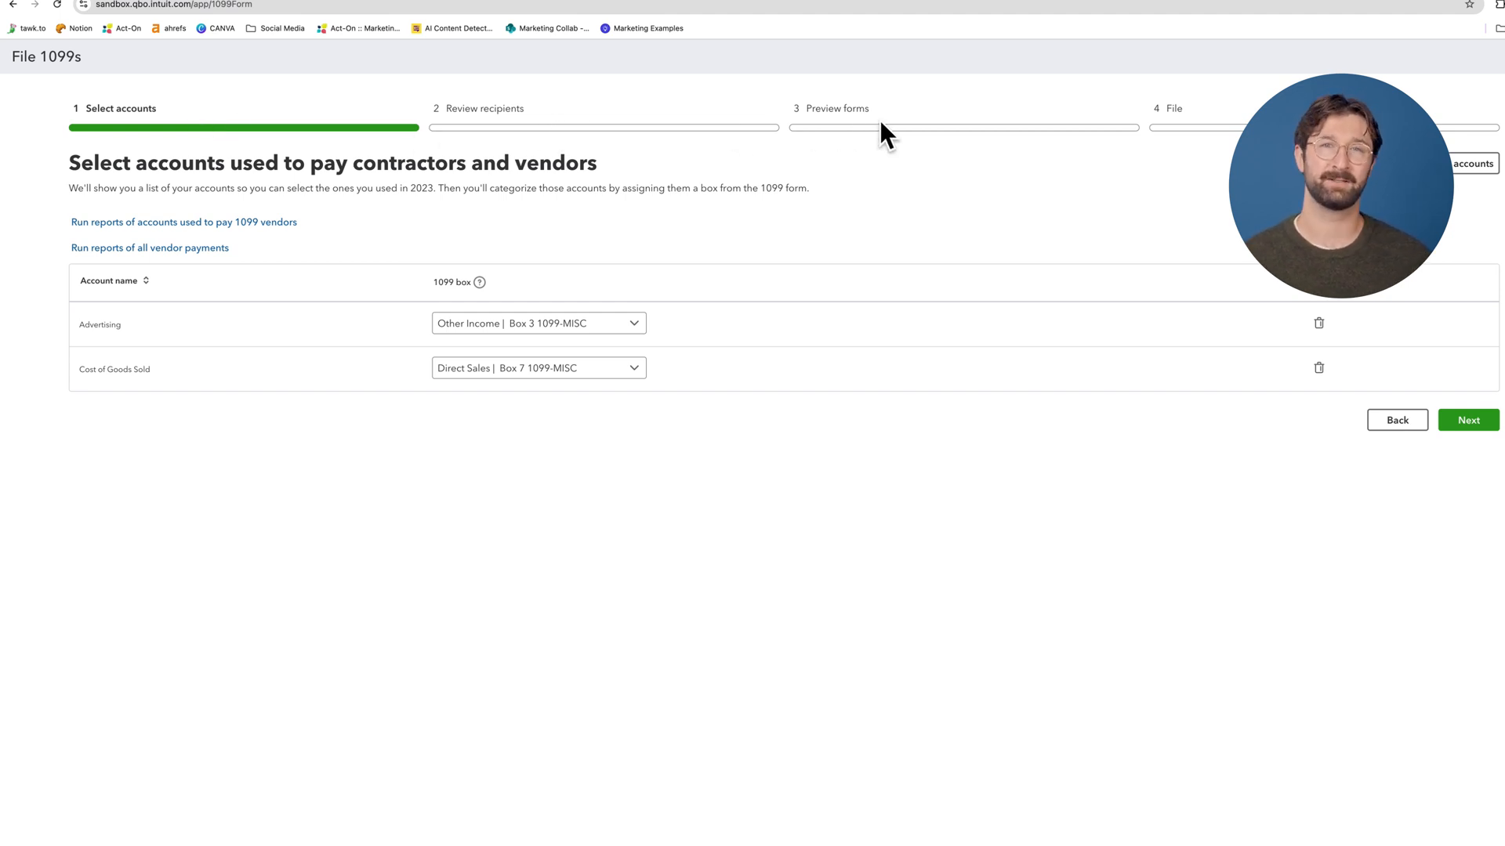